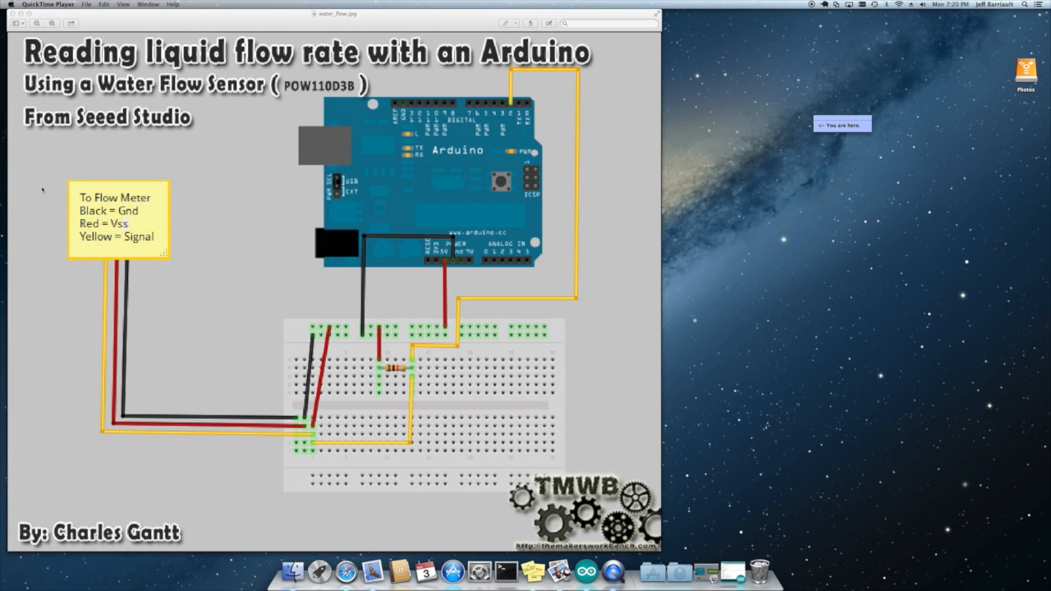
mouse_move(118, 275)
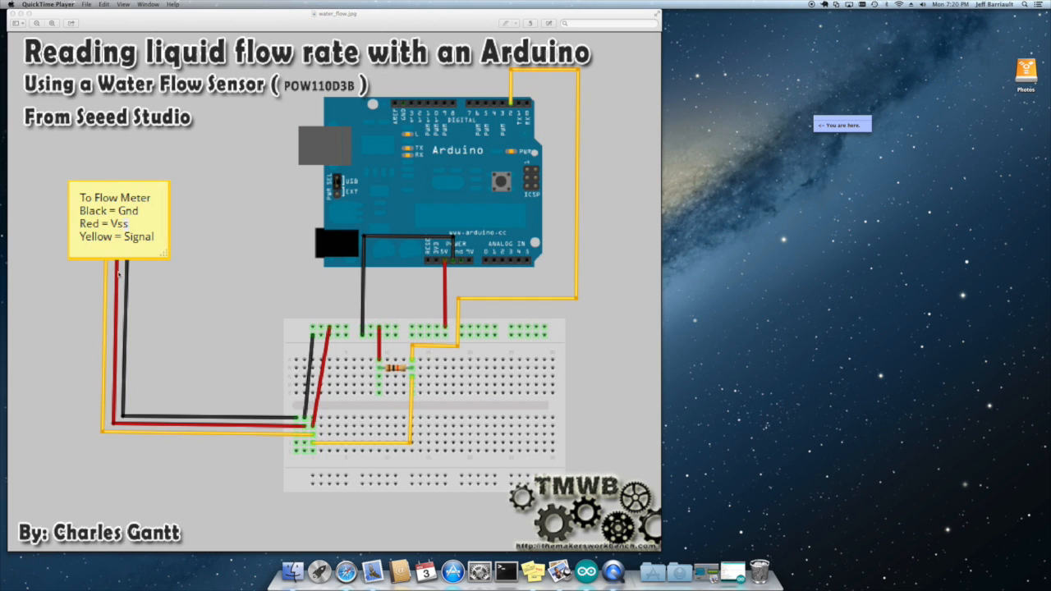
mouse_move(109, 273)
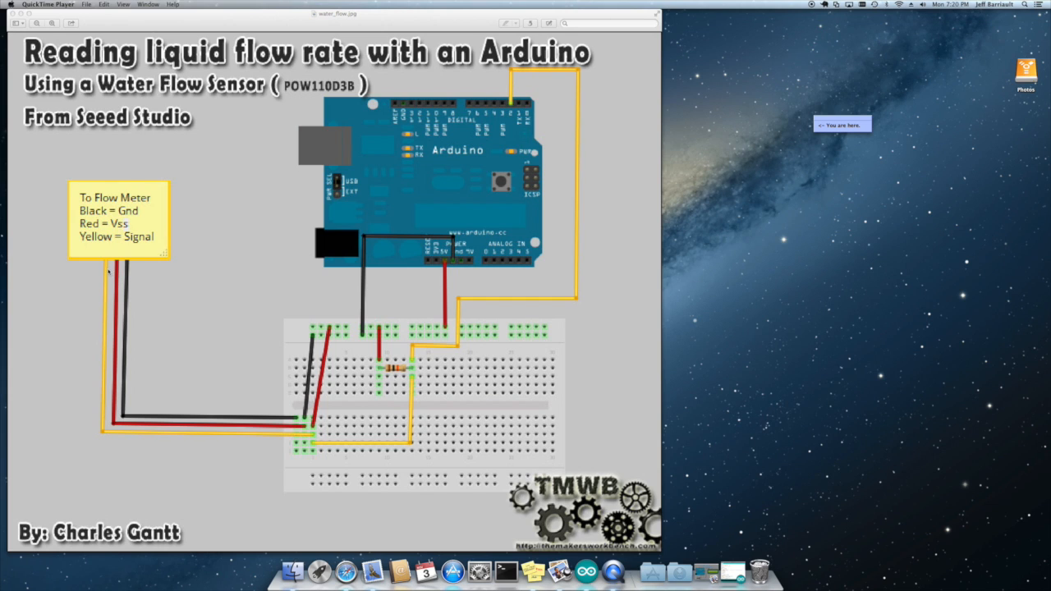
mouse_move(595, 309)
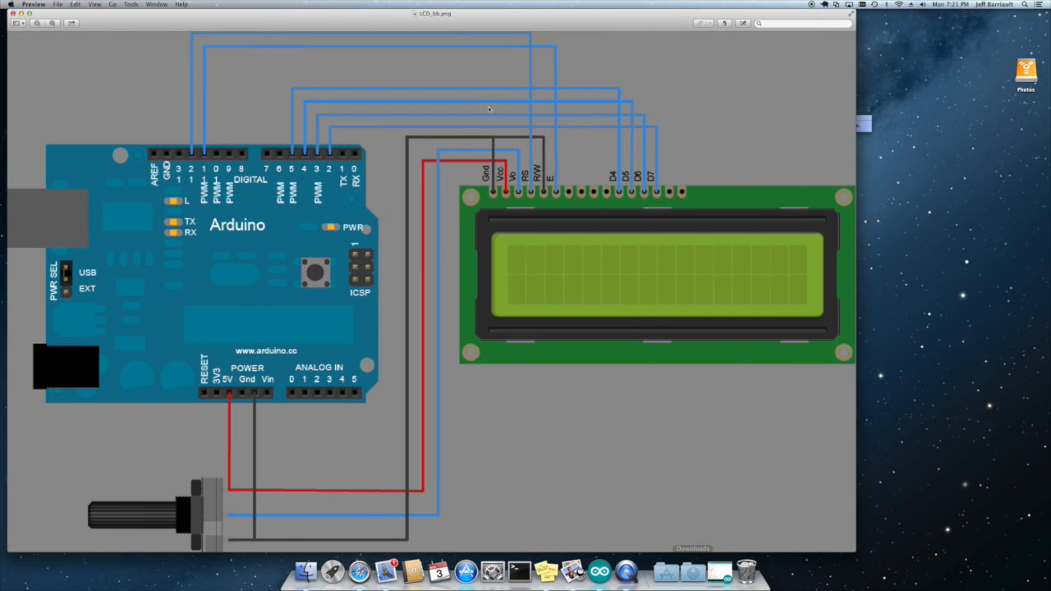
mouse_move(239, 263)
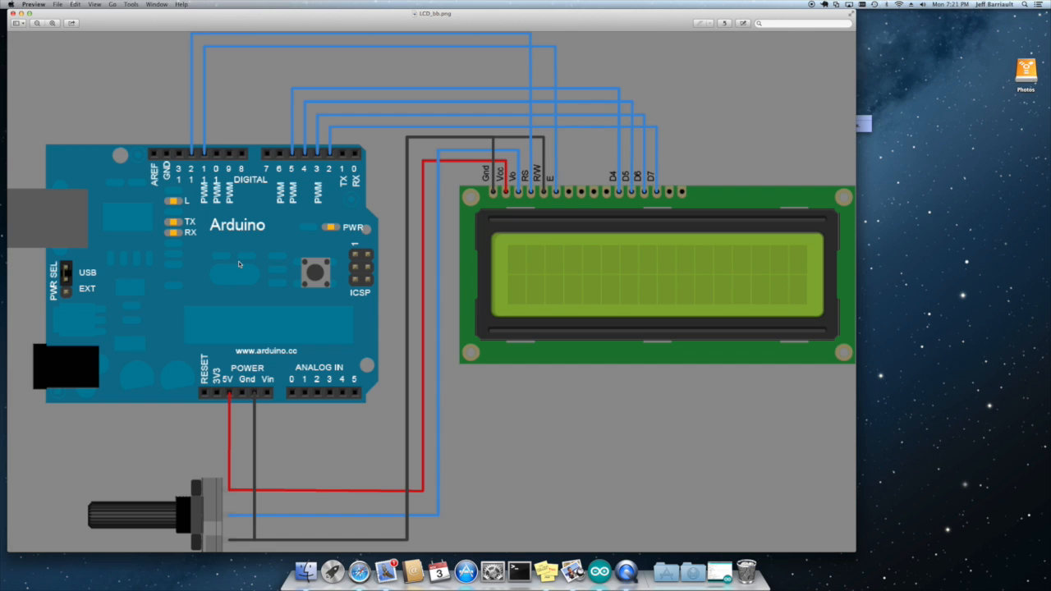
mouse_move(465, 272)
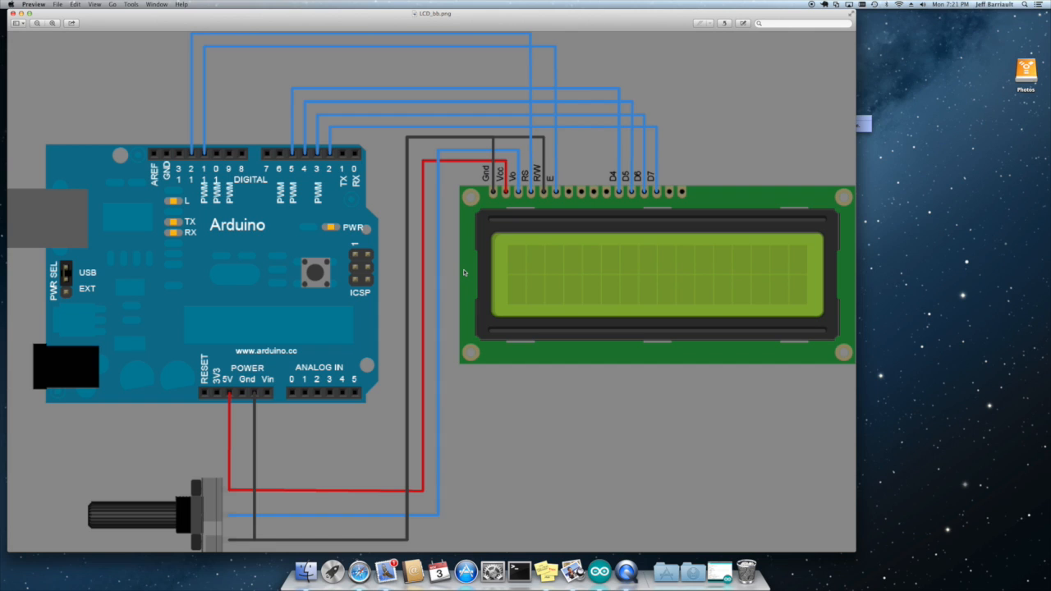
mouse_move(470, 184)
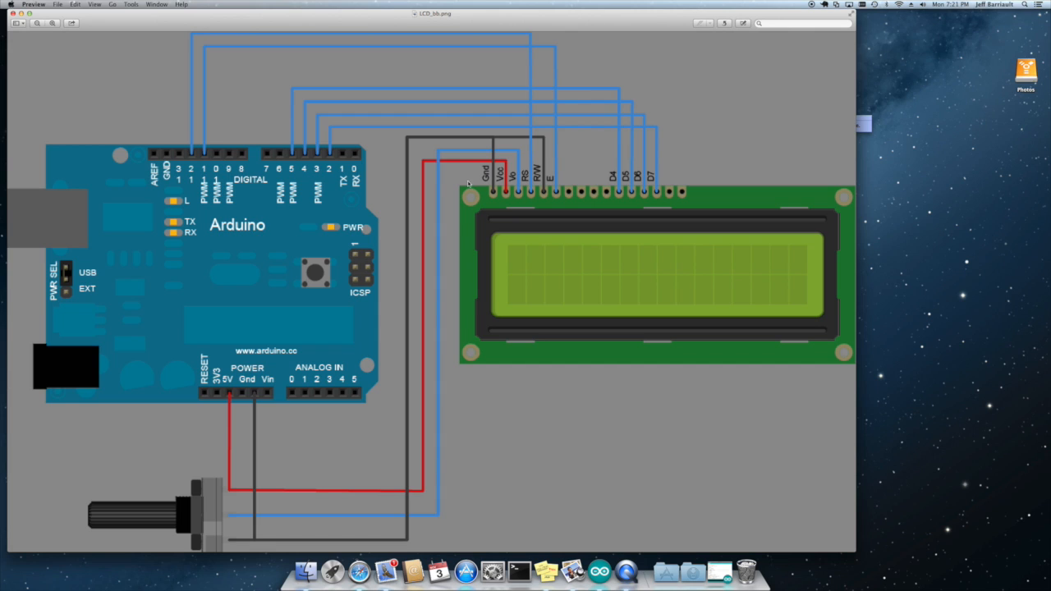
mouse_move(352, 122)
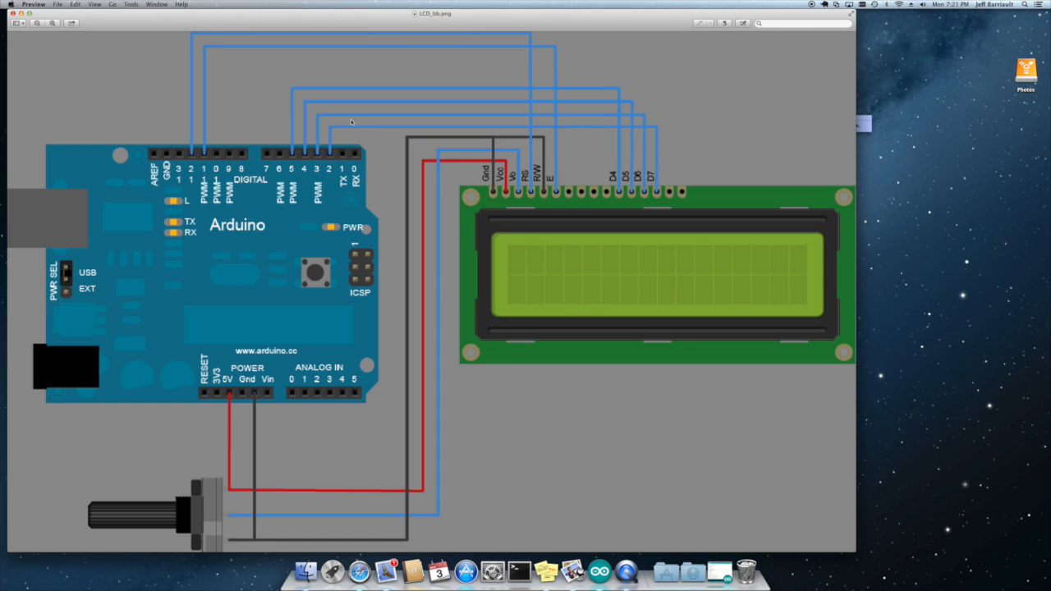
mouse_move(332, 172)
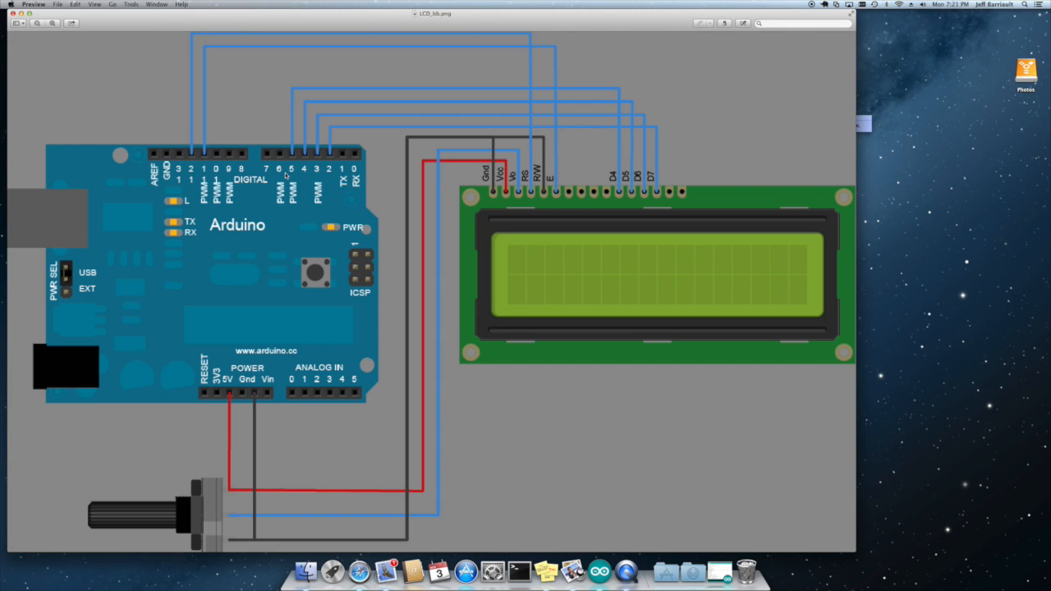
mouse_move(286, 175)
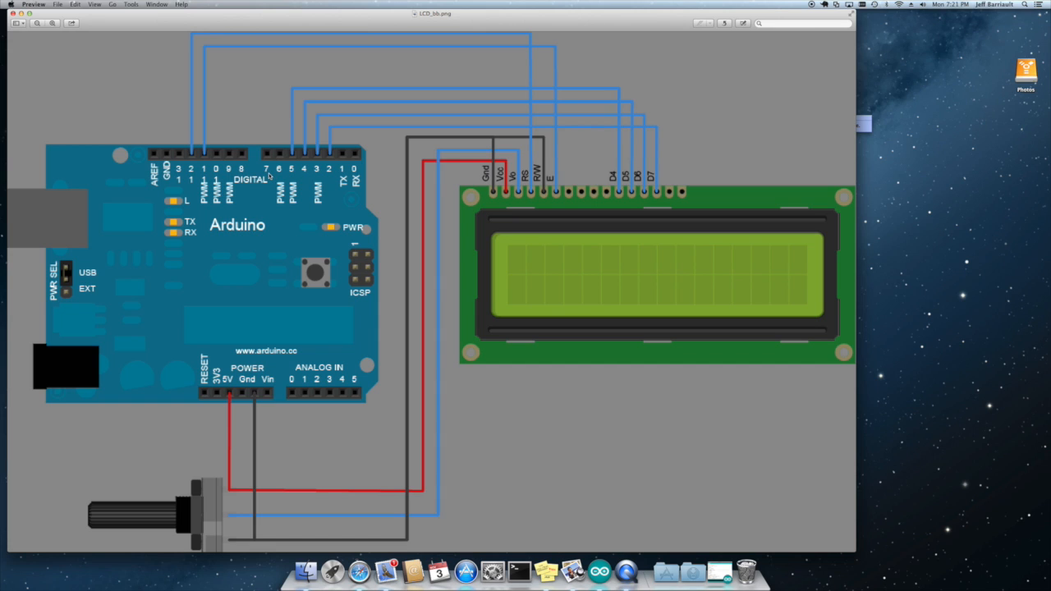
mouse_move(319, 172)
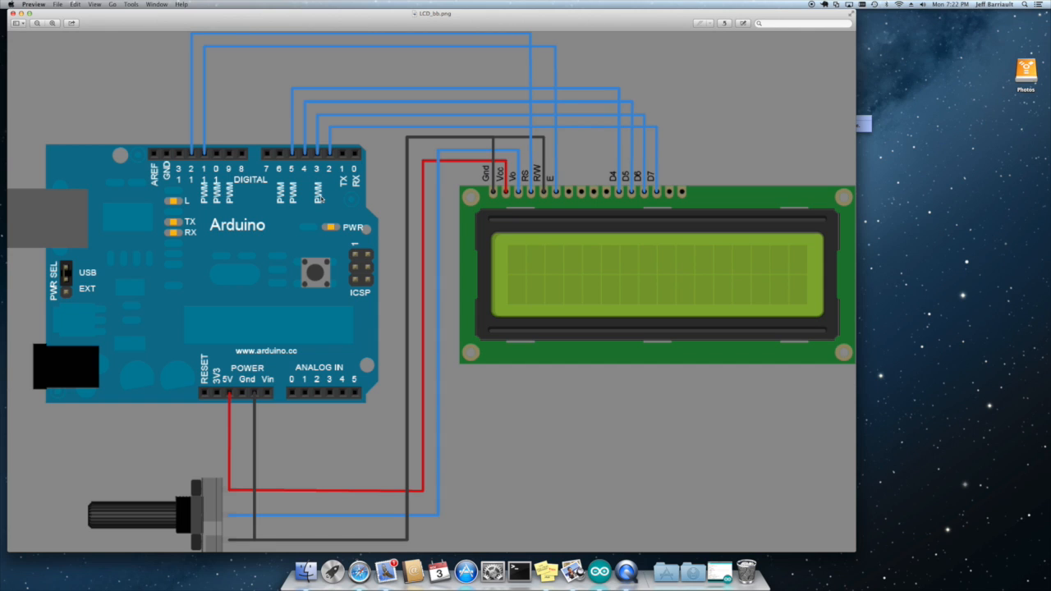
mouse_move(168, 516)
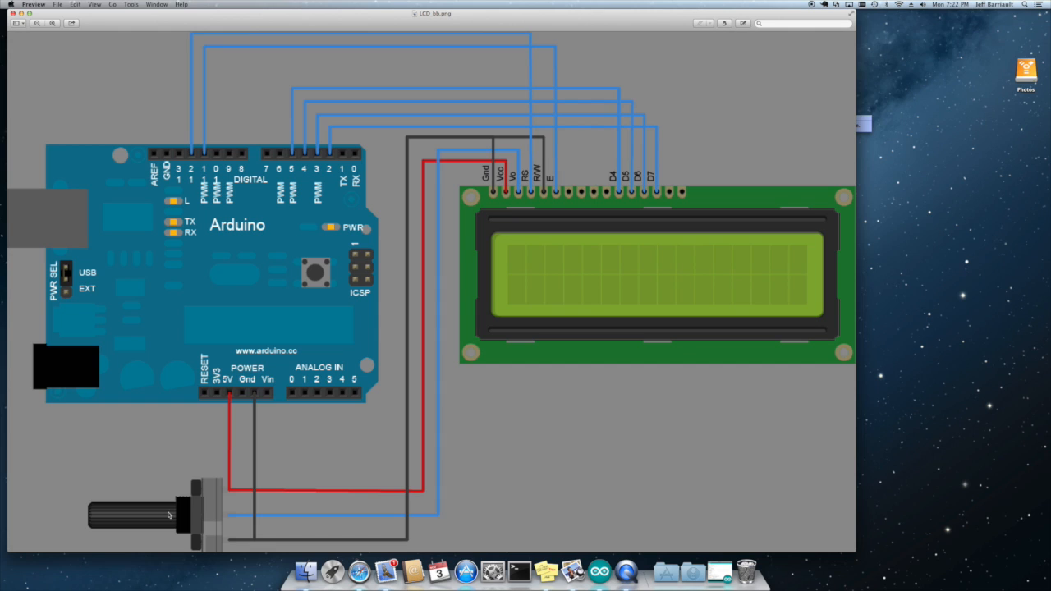
mouse_move(296, 516)
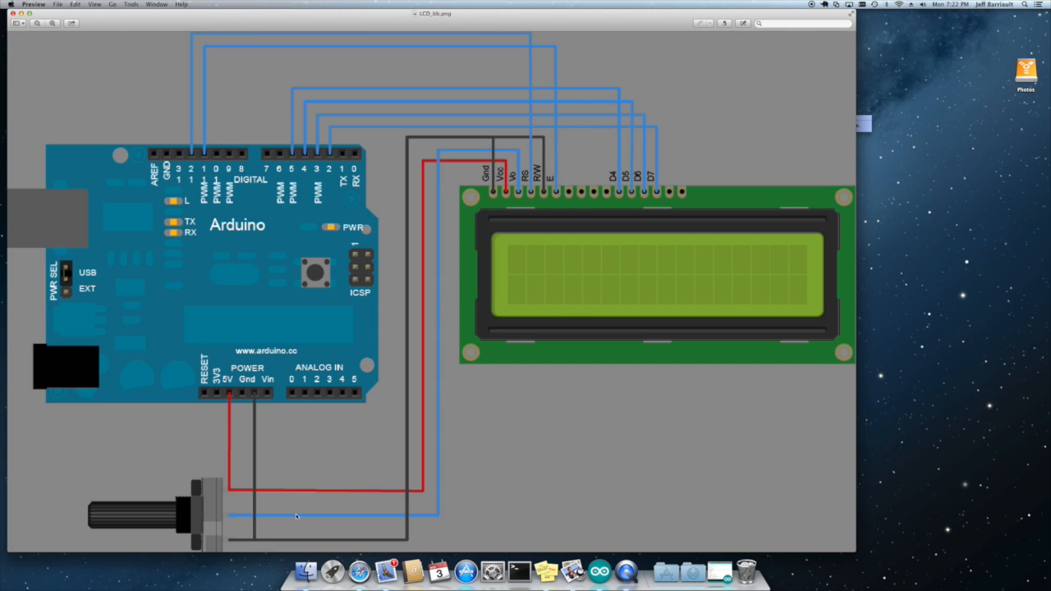
mouse_move(233, 483)
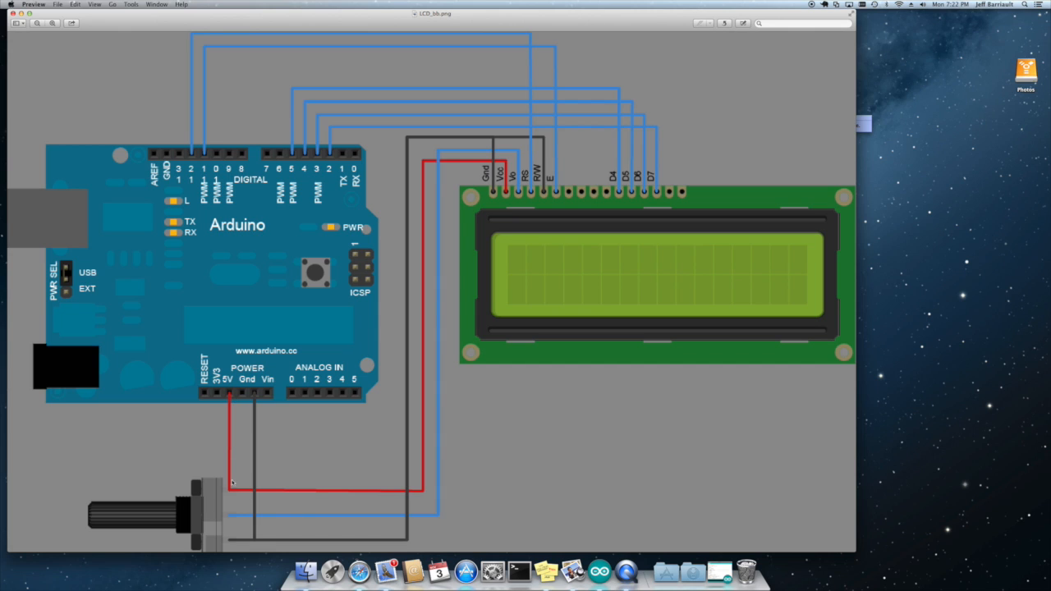
mouse_move(234, 545)
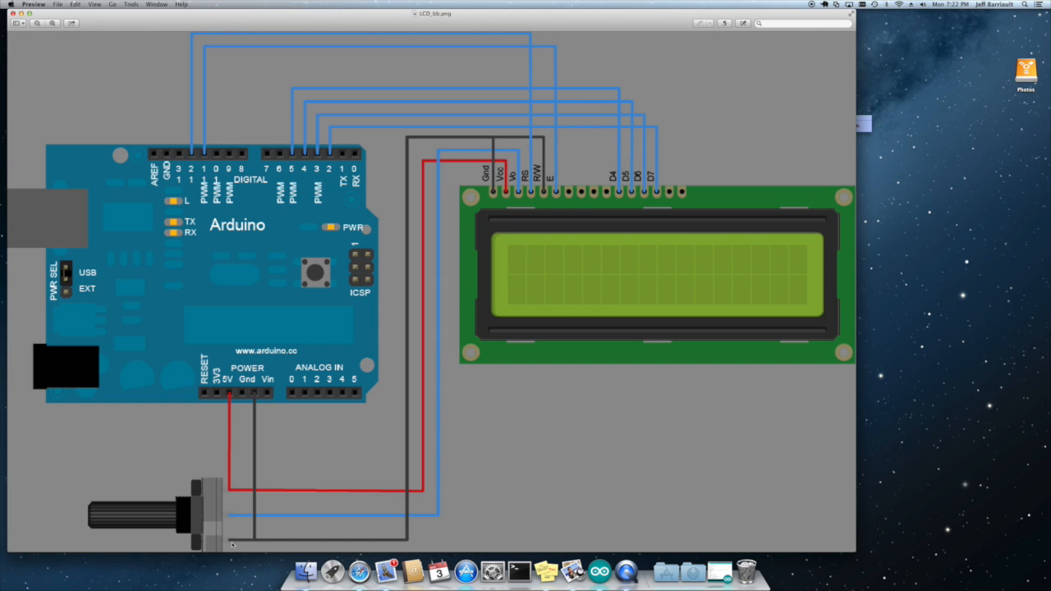
mouse_move(234, 517)
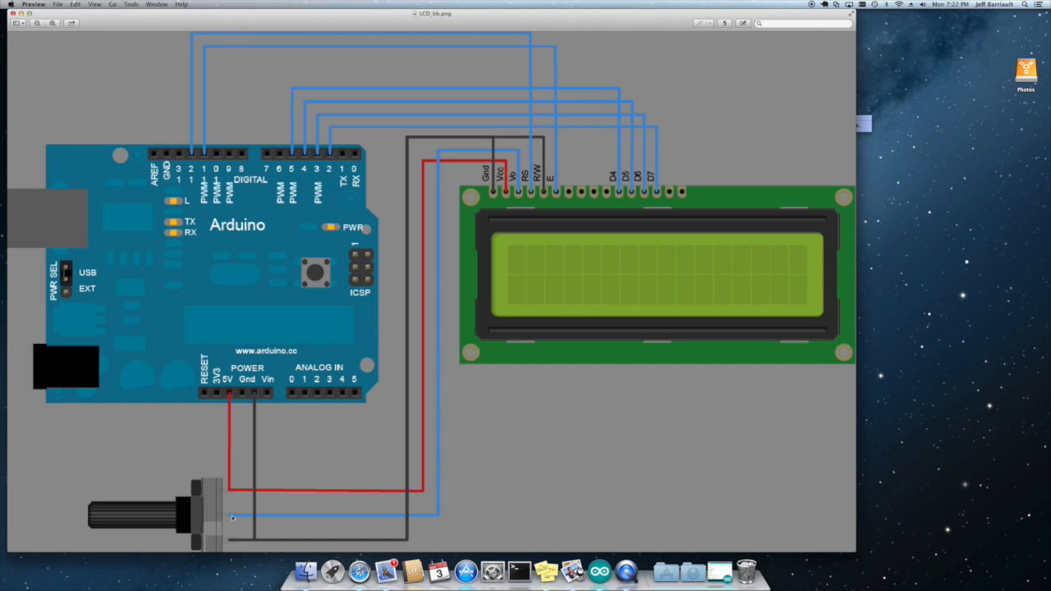
mouse_move(519, 161)
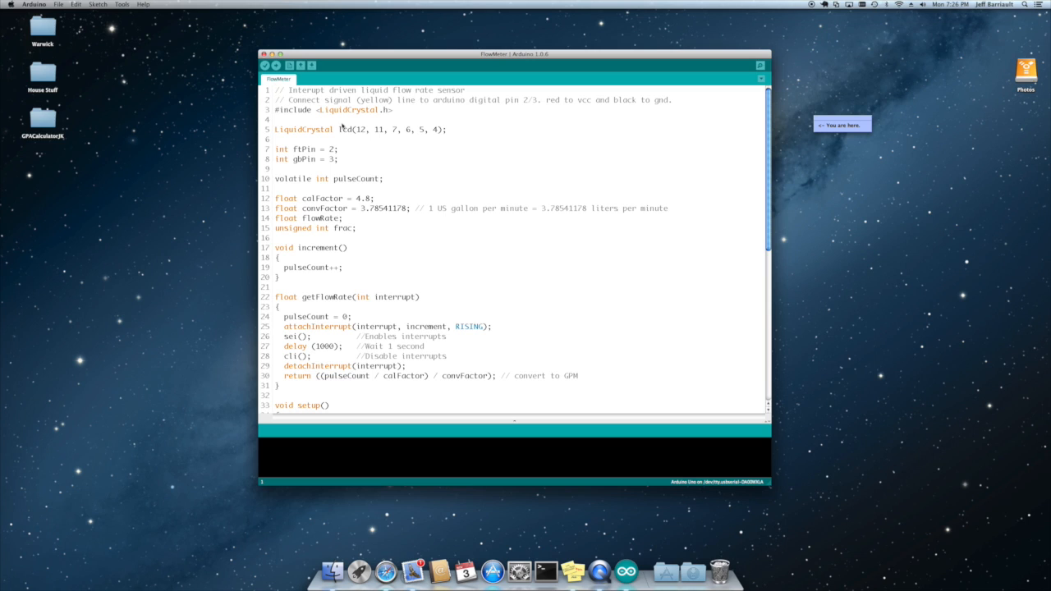
mouse_move(379, 118)
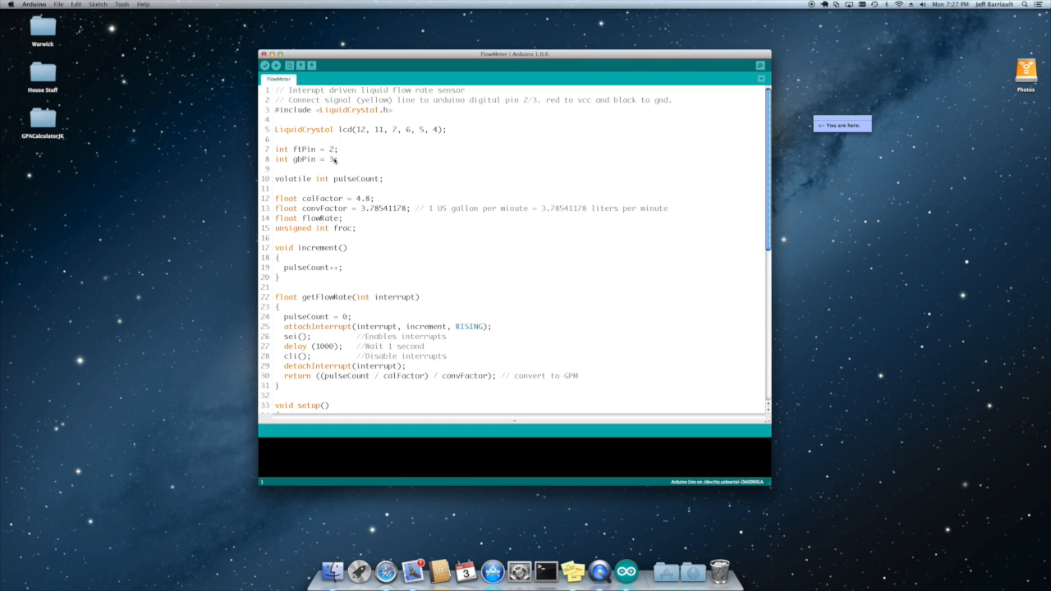
Scroll through the FlowMeter sketch from the variable declarations into setup() with pin modes and the 16x2 LCD.
scroll(down, 3)
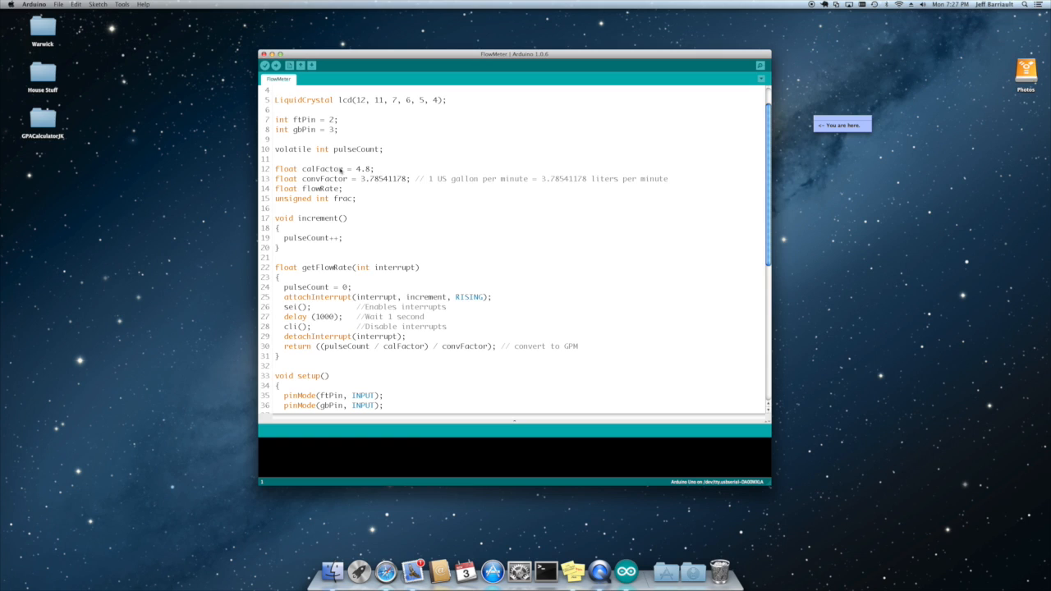
mouse_move(376, 172)
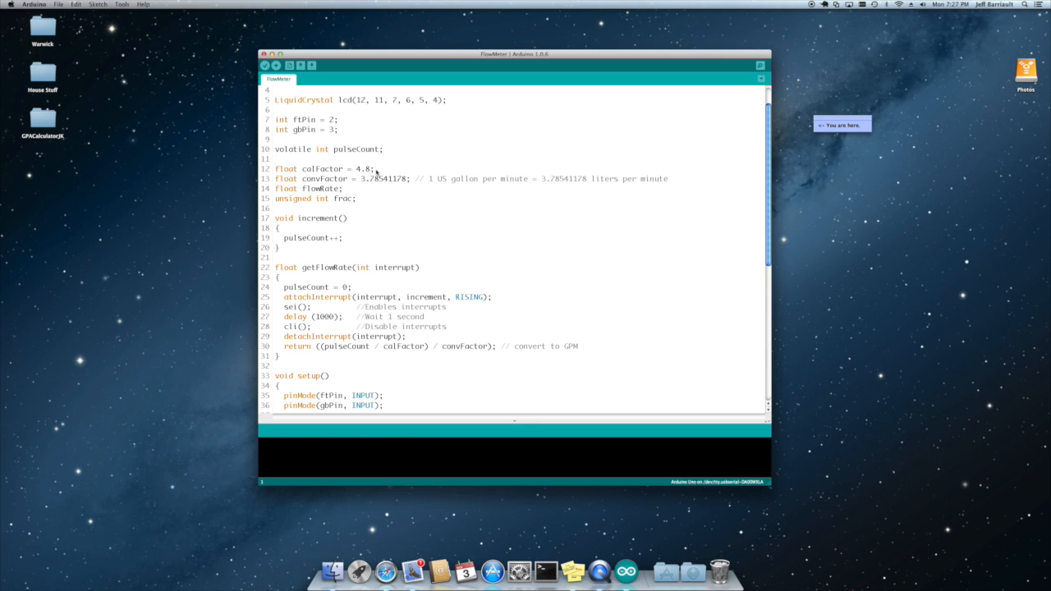
mouse_move(388, 184)
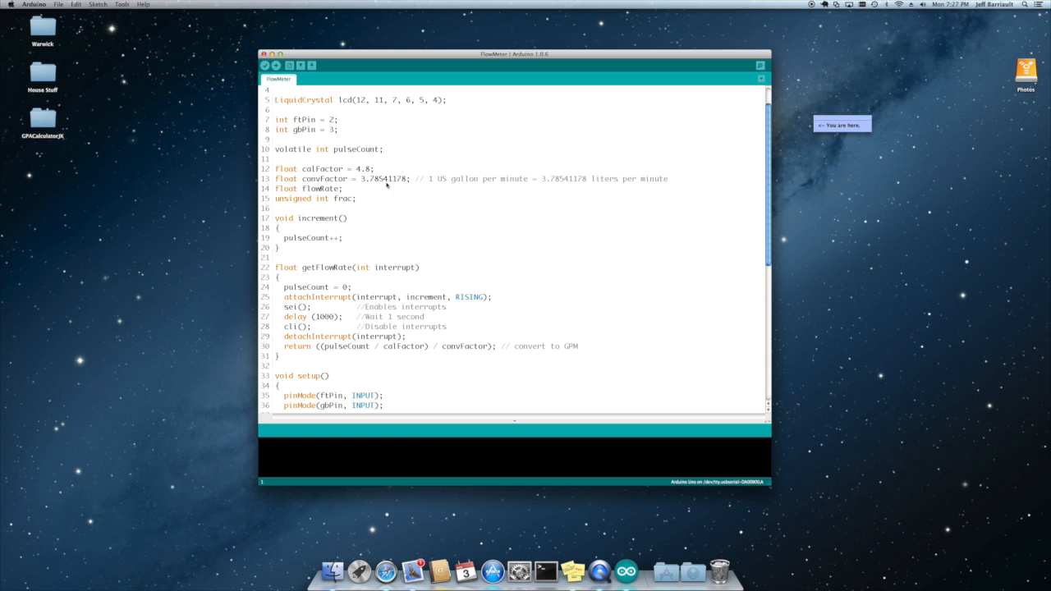
mouse_move(394, 184)
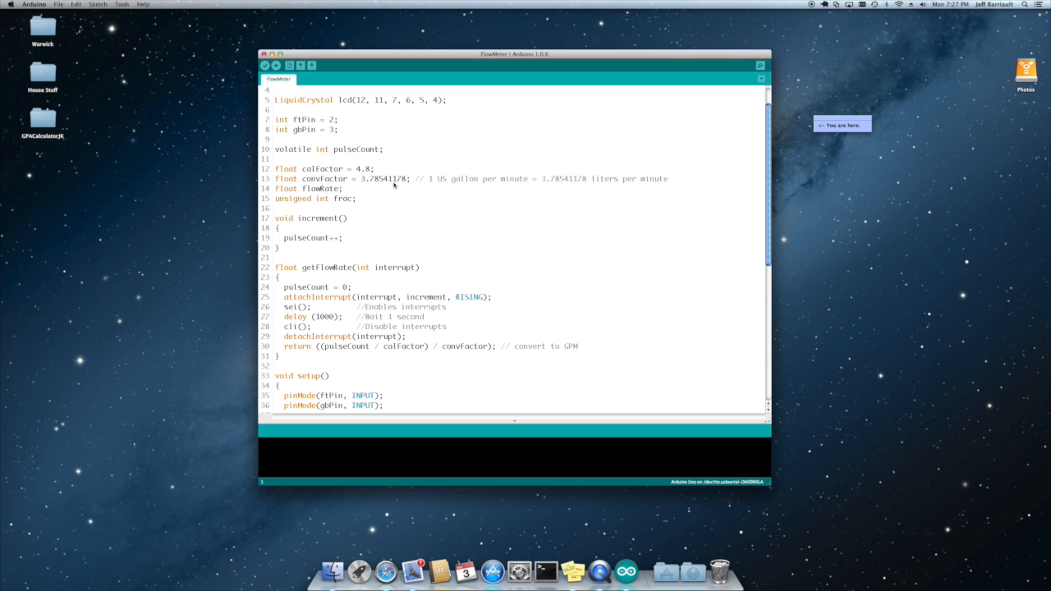
mouse_move(638, 191)
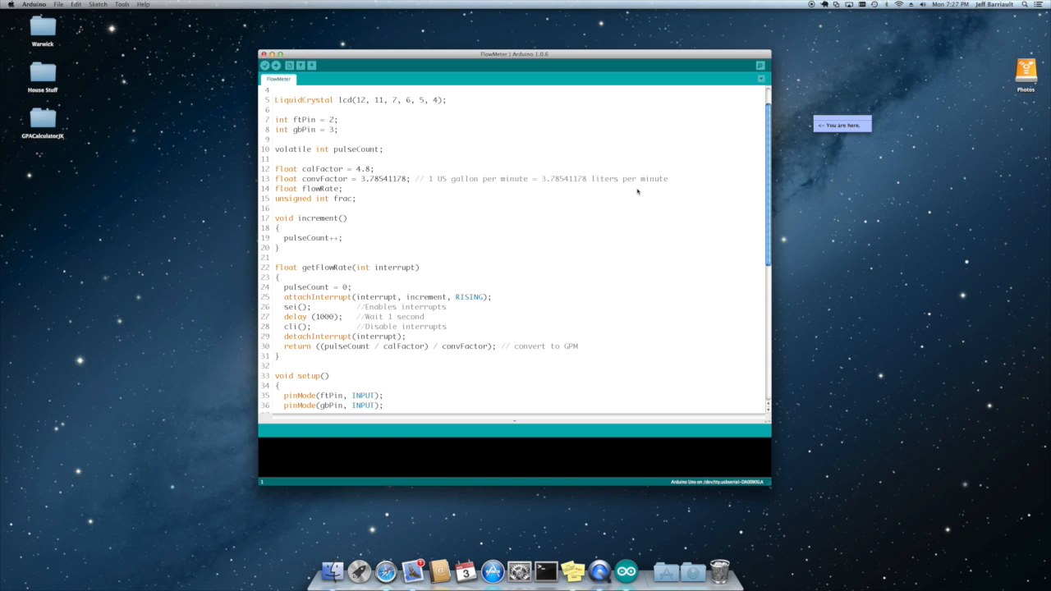
mouse_move(283, 196)
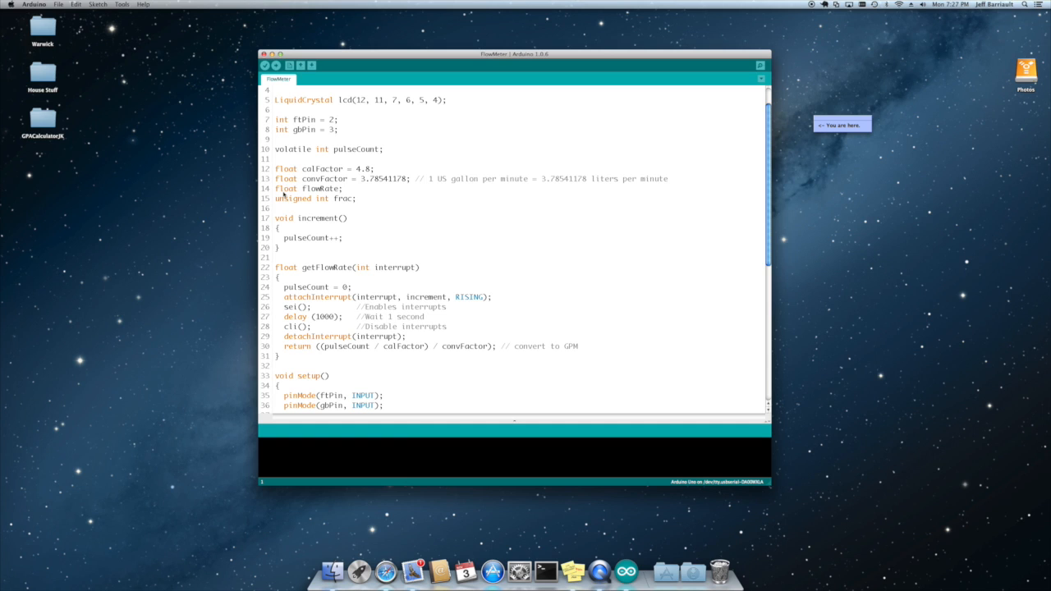
scroll(down, 3)
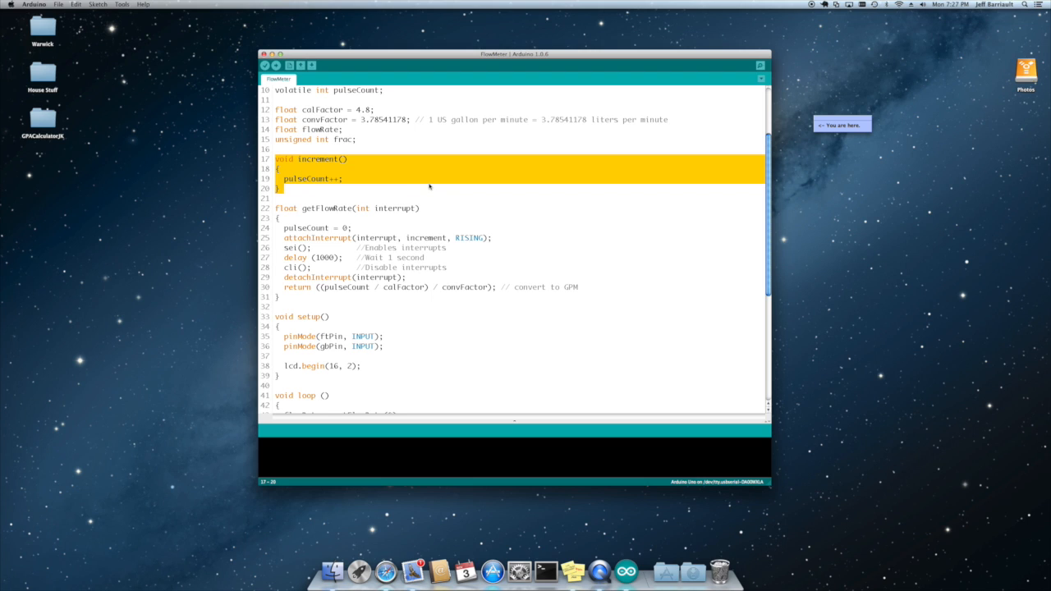
mouse_move(299, 183)
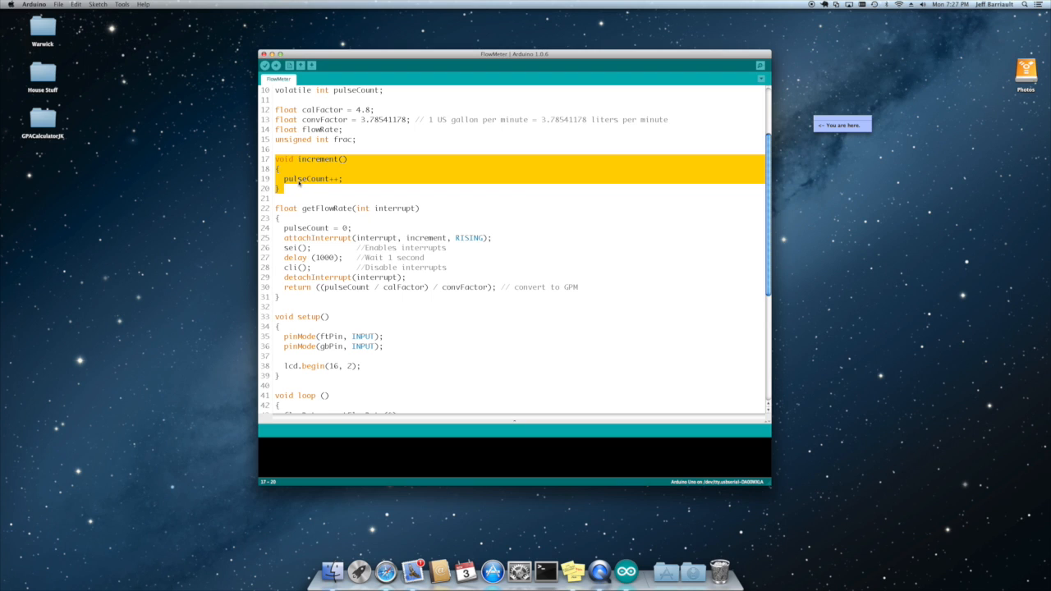
scroll(down, 3)
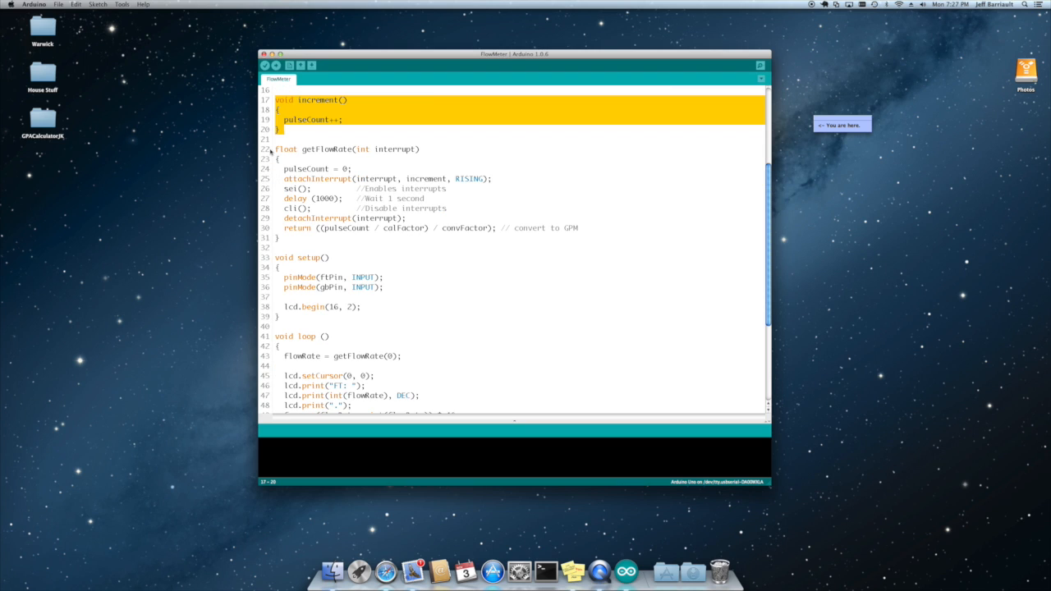
click(391, 163)
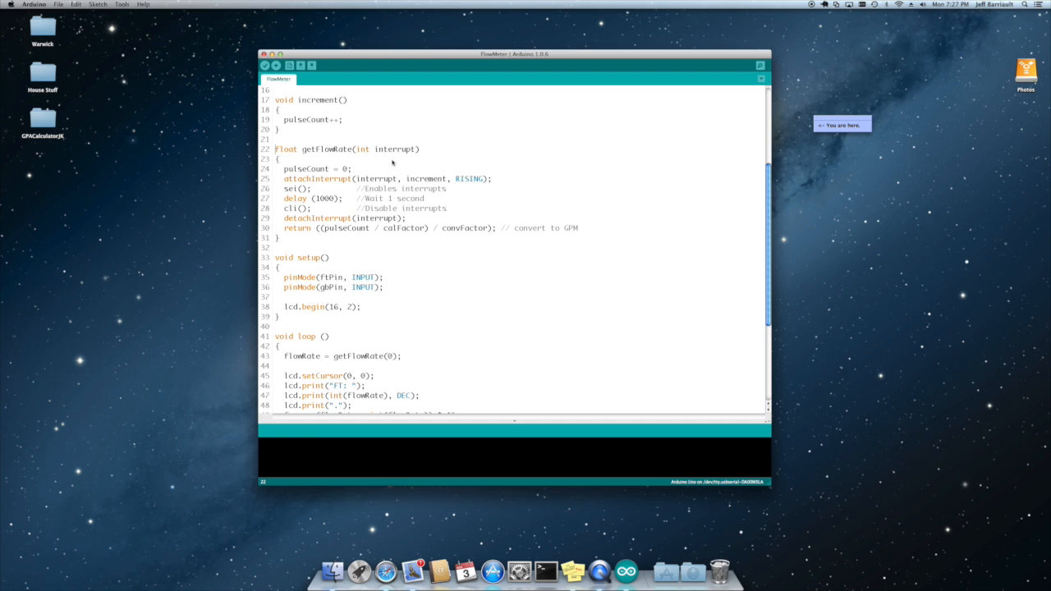
mouse_move(401, 157)
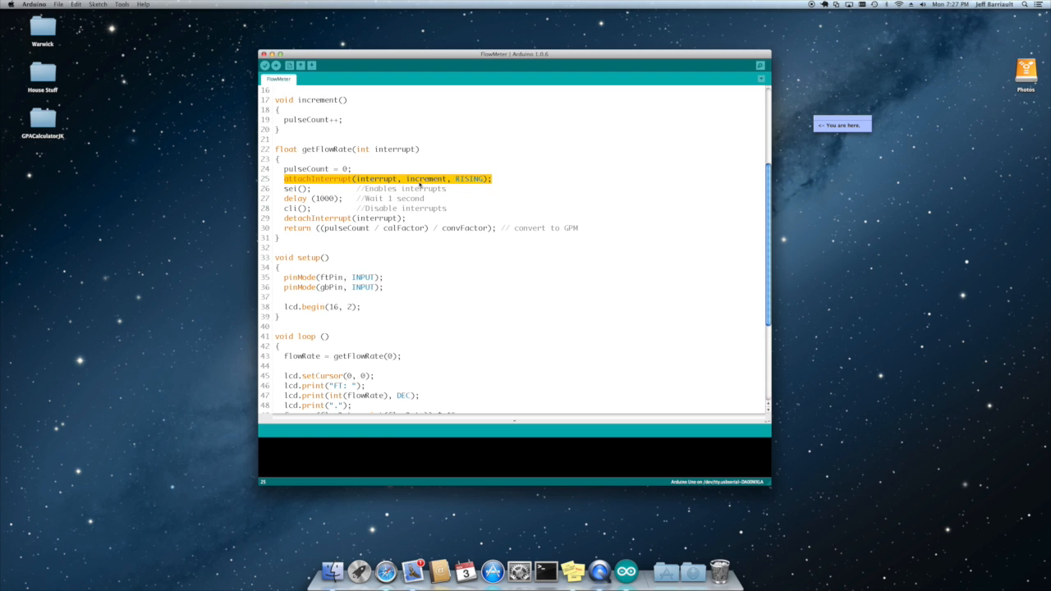
mouse_move(479, 184)
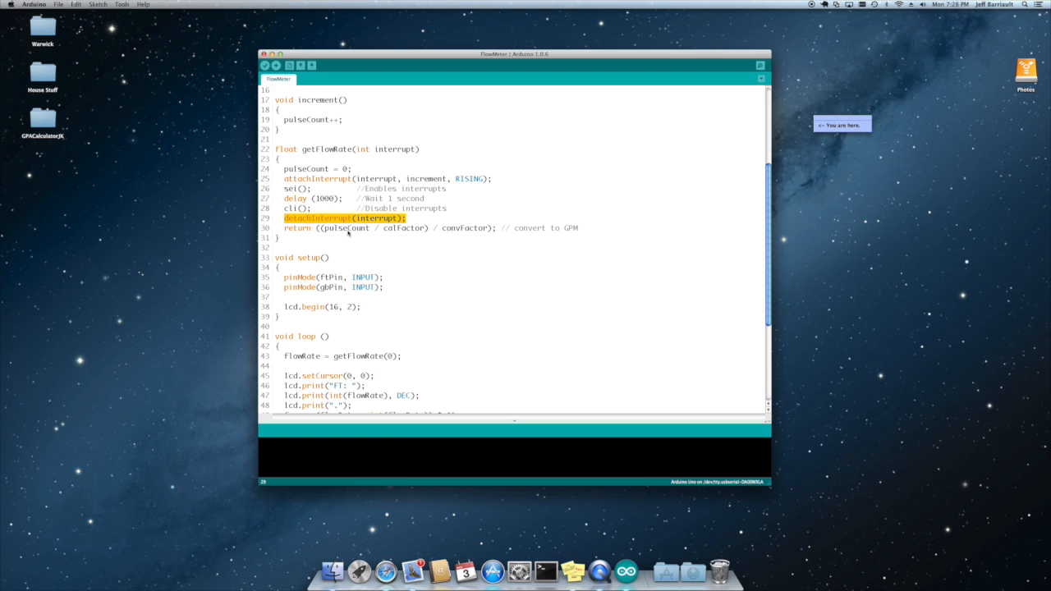
mouse_move(408, 230)
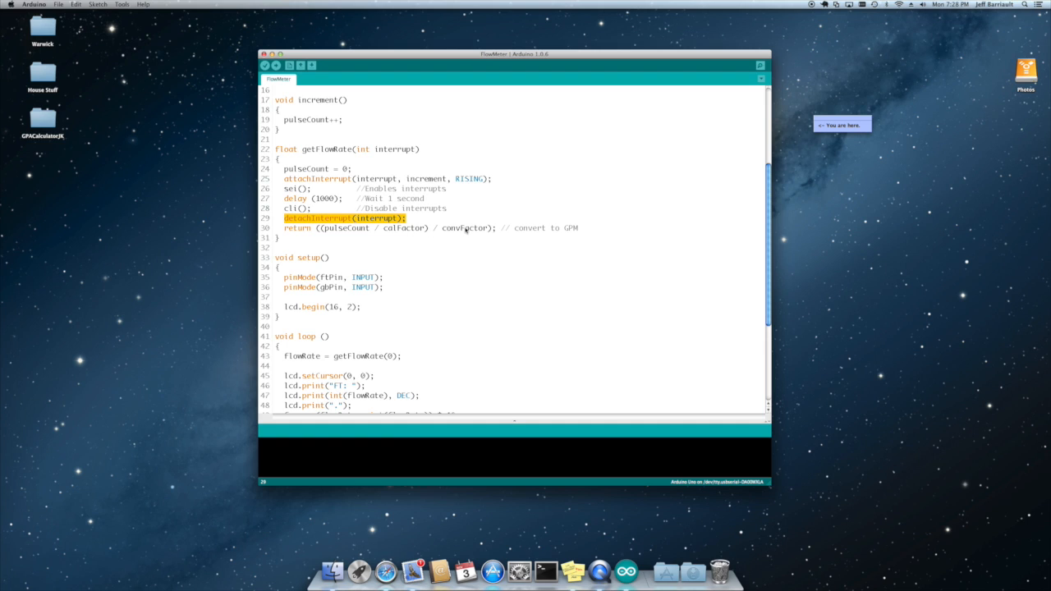
mouse_move(563, 237)
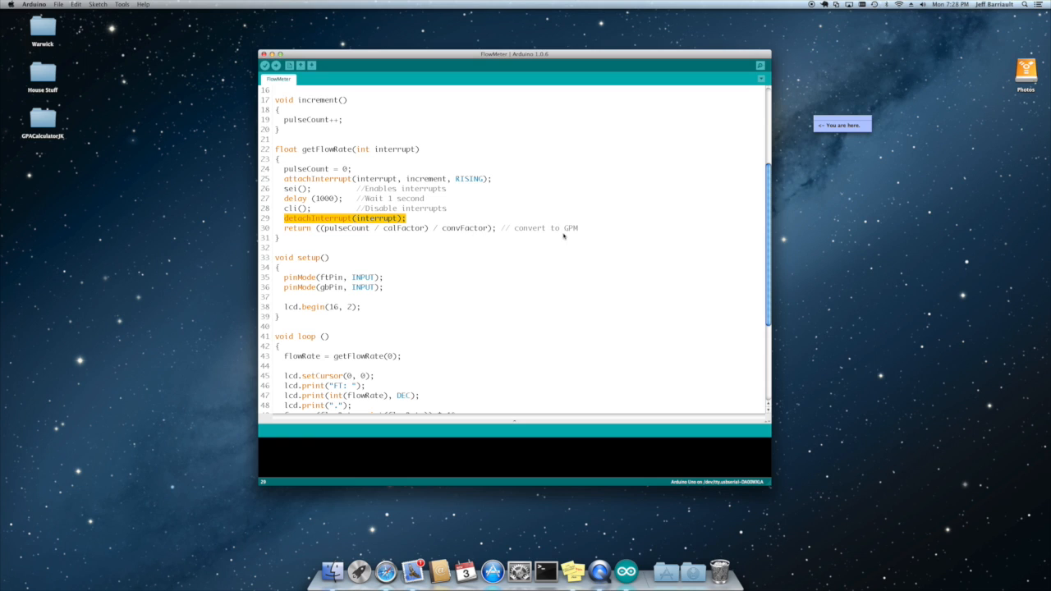
scroll(down, 3)
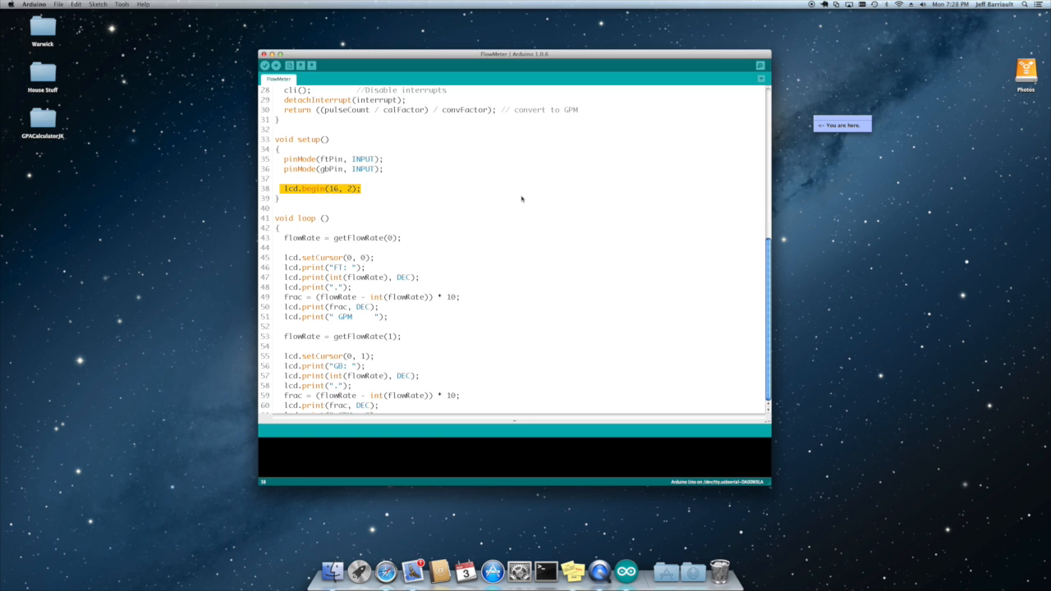
scroll(down, 3)
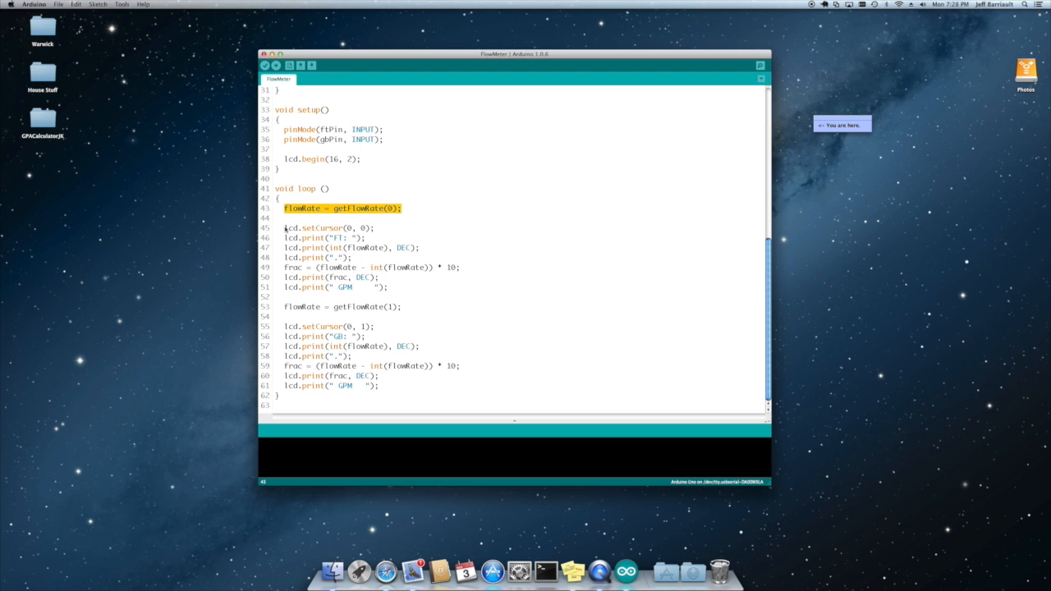
drag(286, 227, 391, 288)
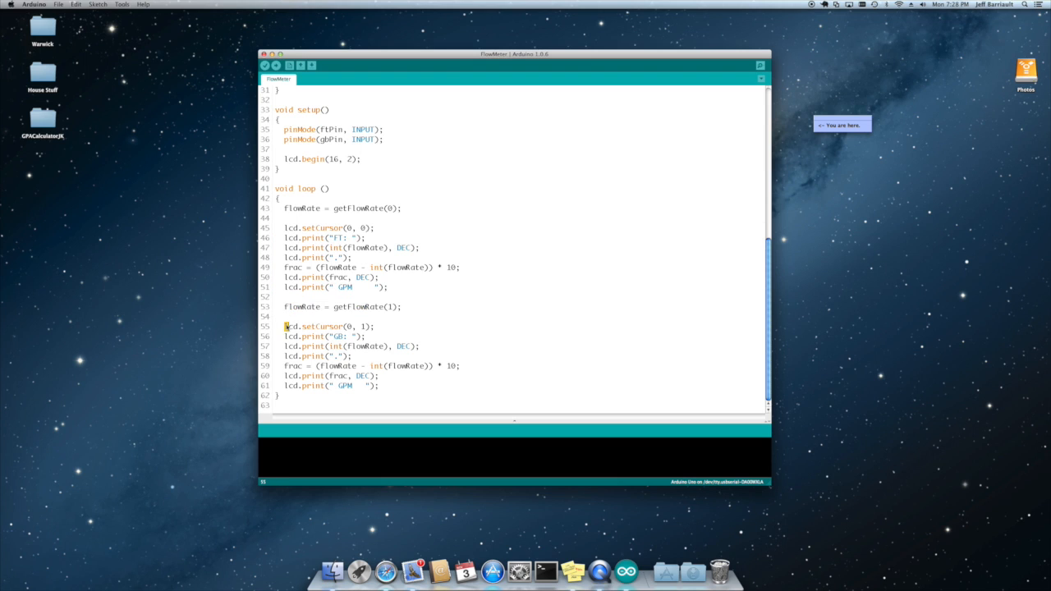
drag(283, 325, 388, 386)
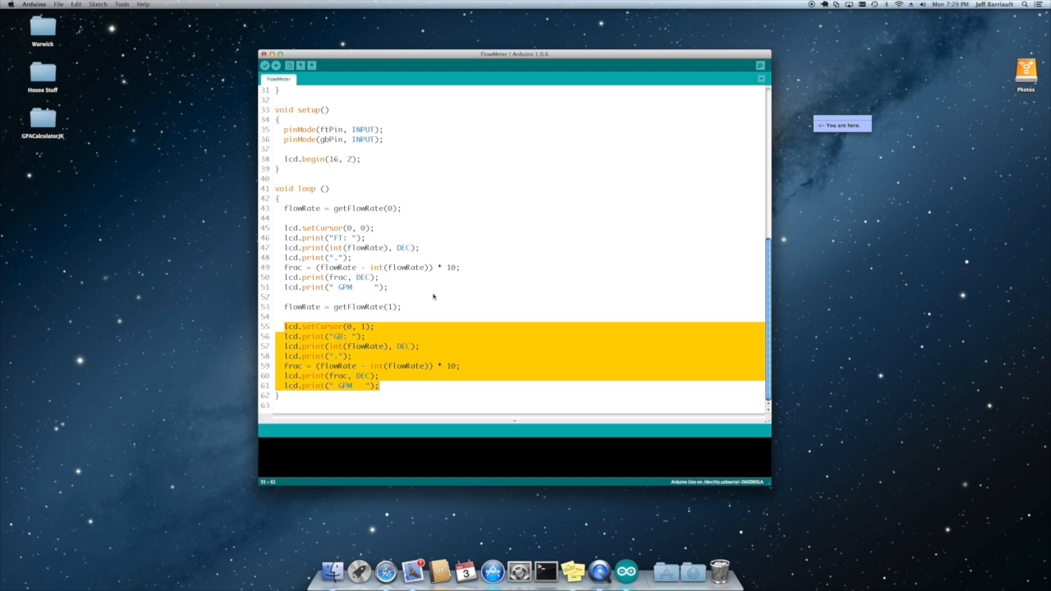
scroll(up, 3)
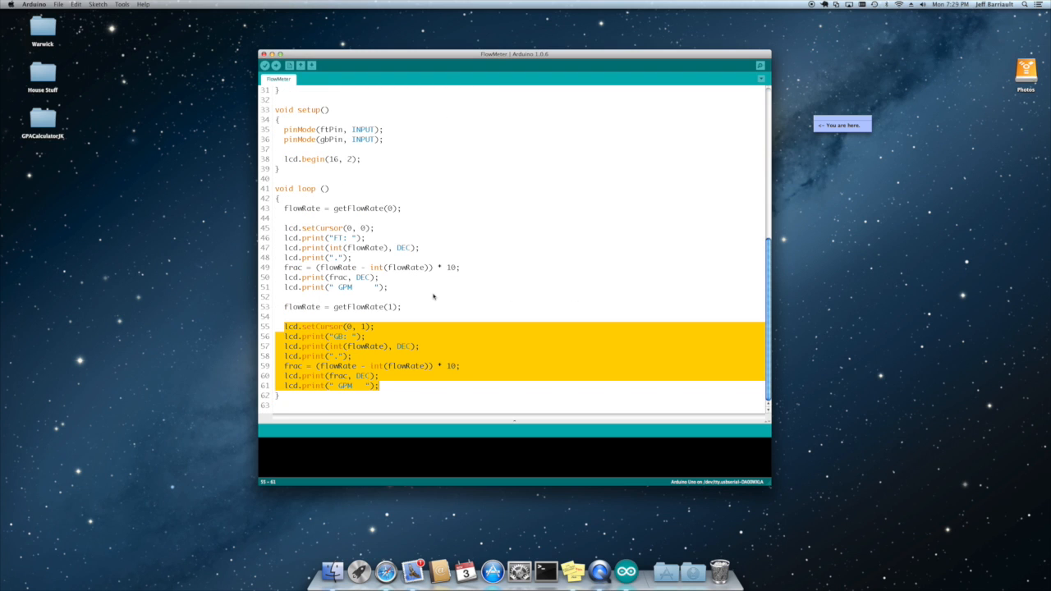
scroll(up, 3)
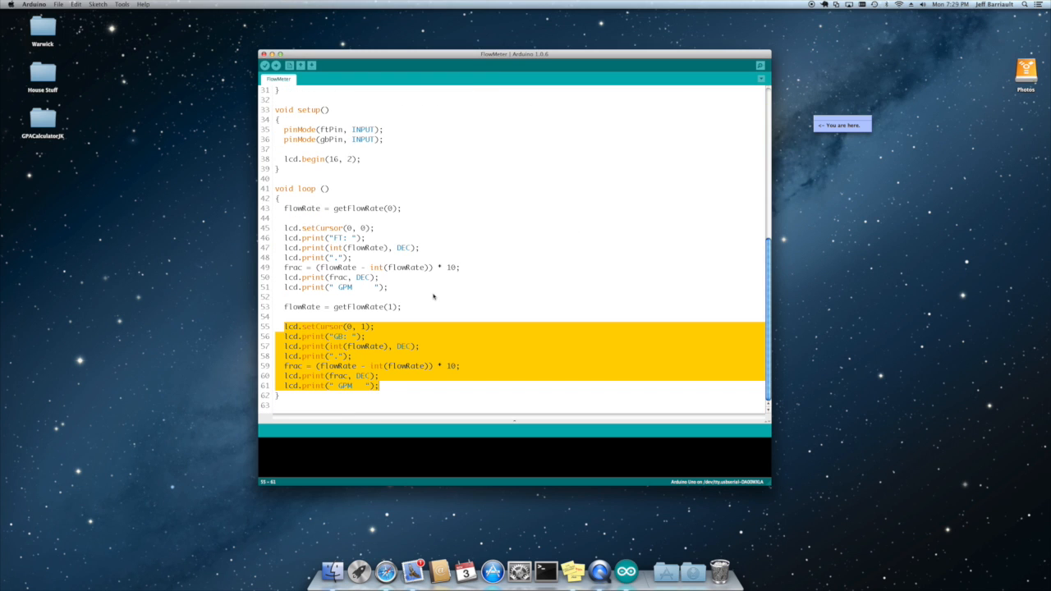
mouse_move(477, 292)
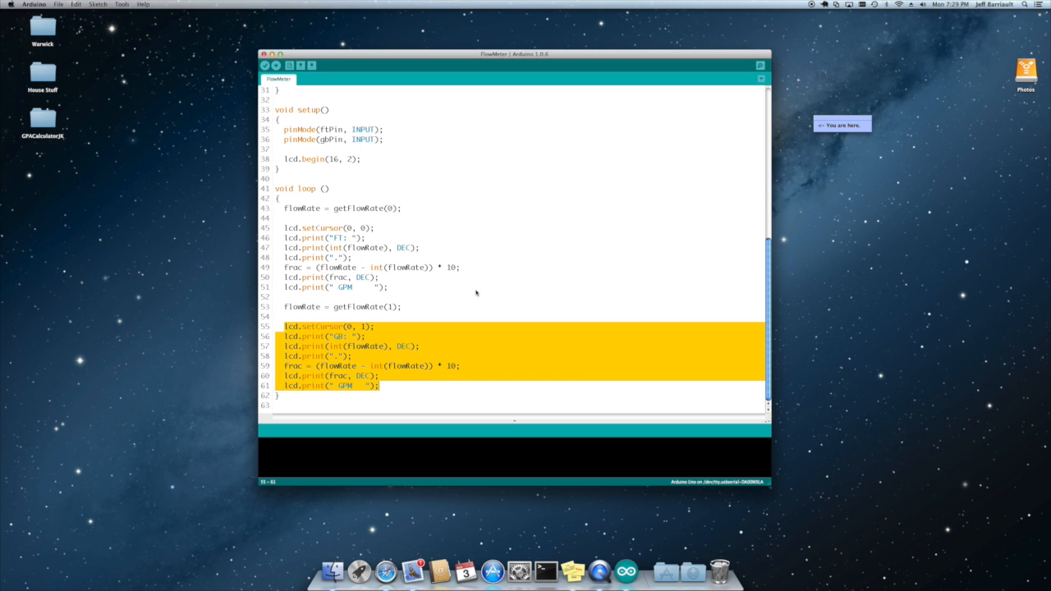
mouse_move(312, 276)
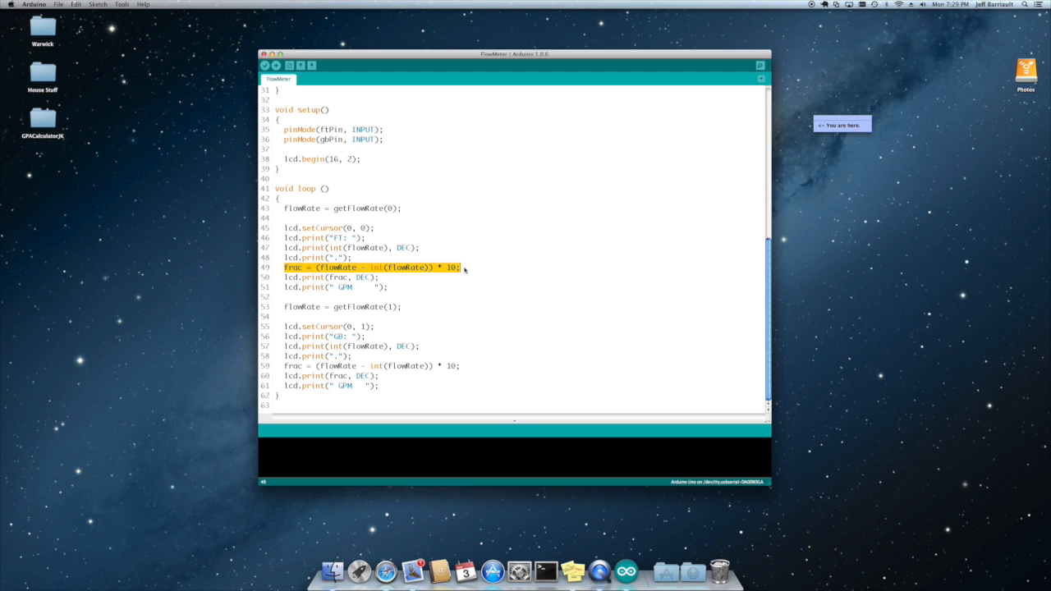
mouse_move(519, 272)
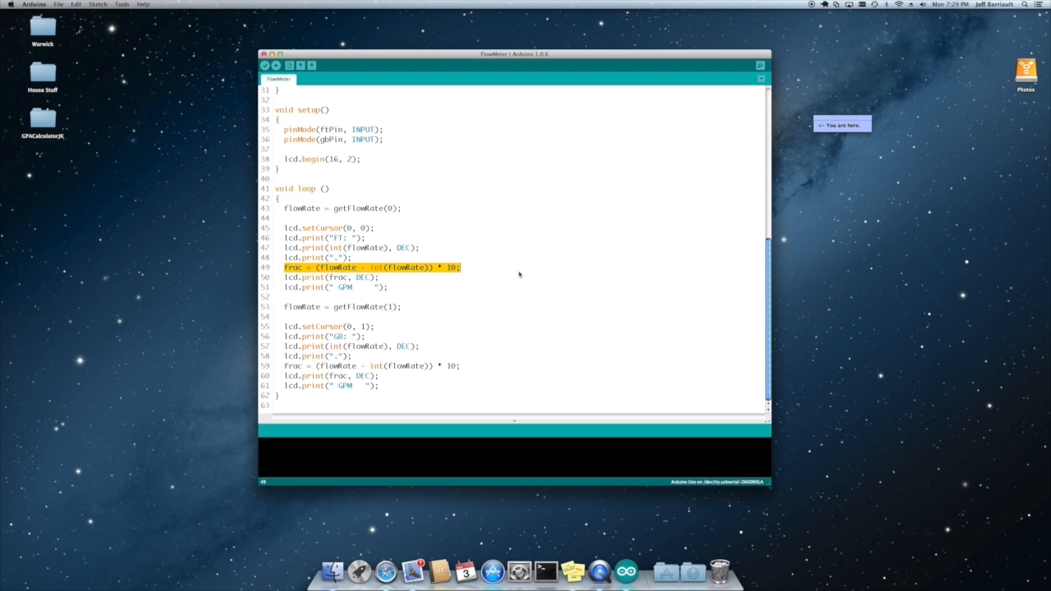
mouse_move(509, 263)
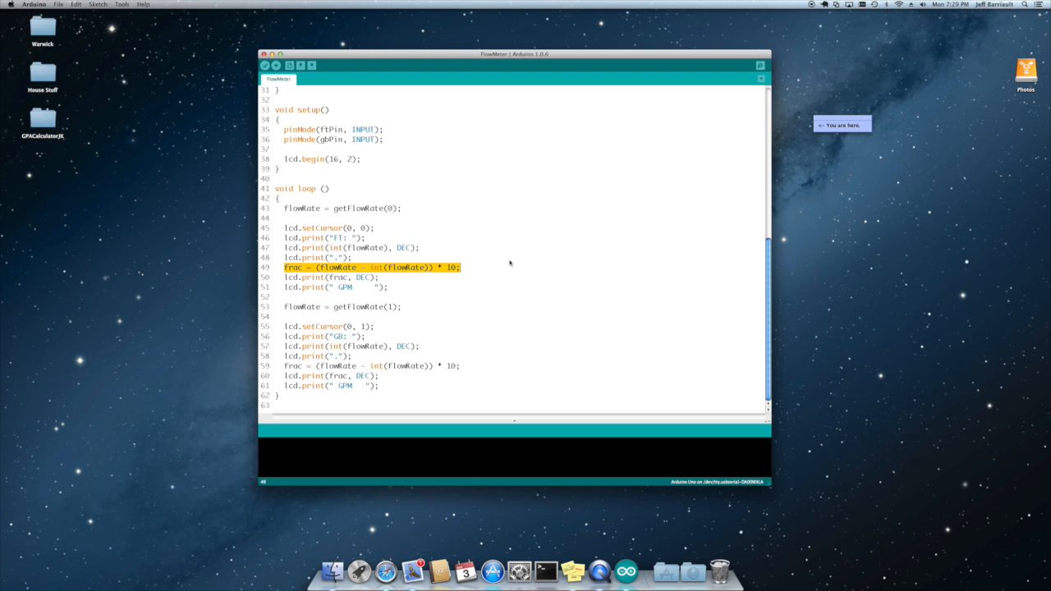
mouse_move(523, 227)
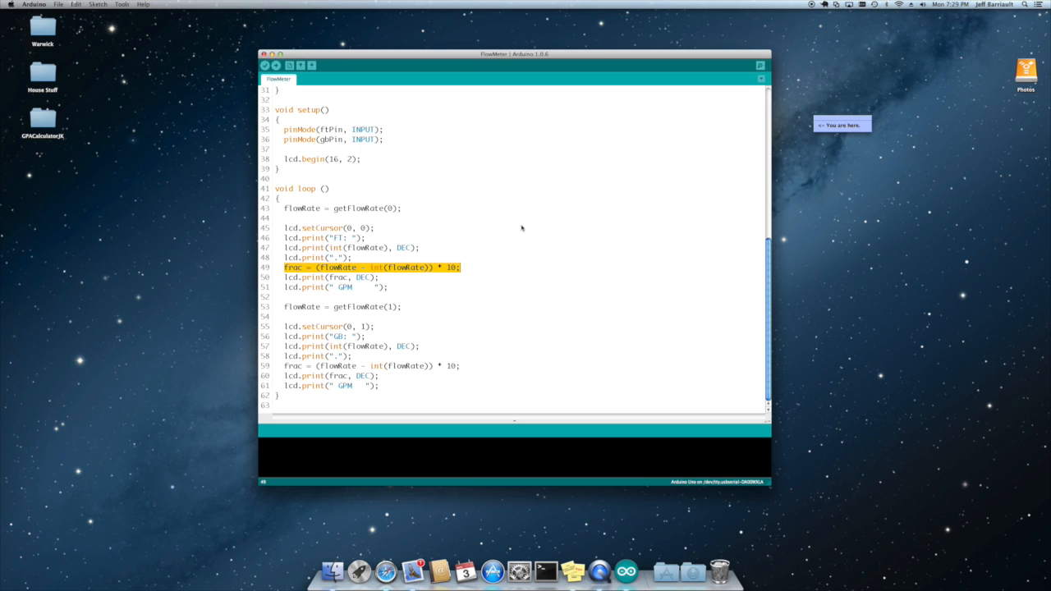
scroll(up, 3)
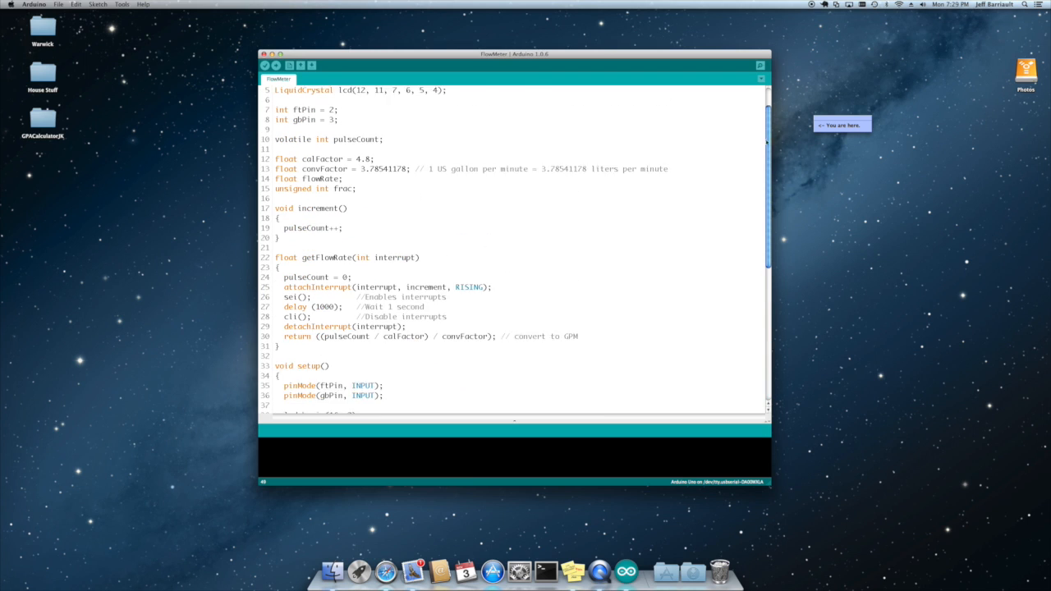
scroll(up, 3)
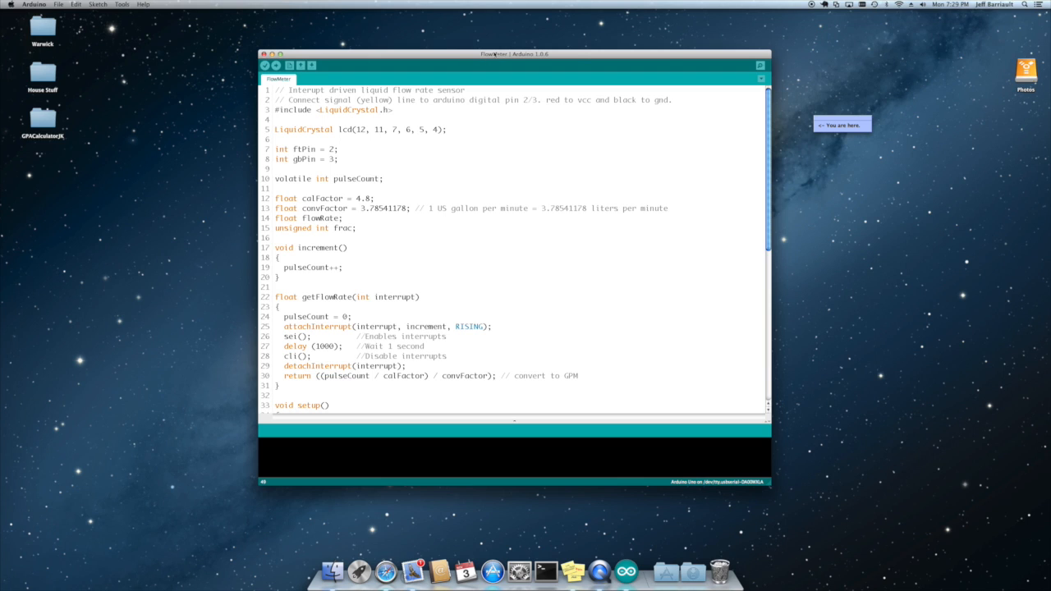
mouse_move(669, 54)
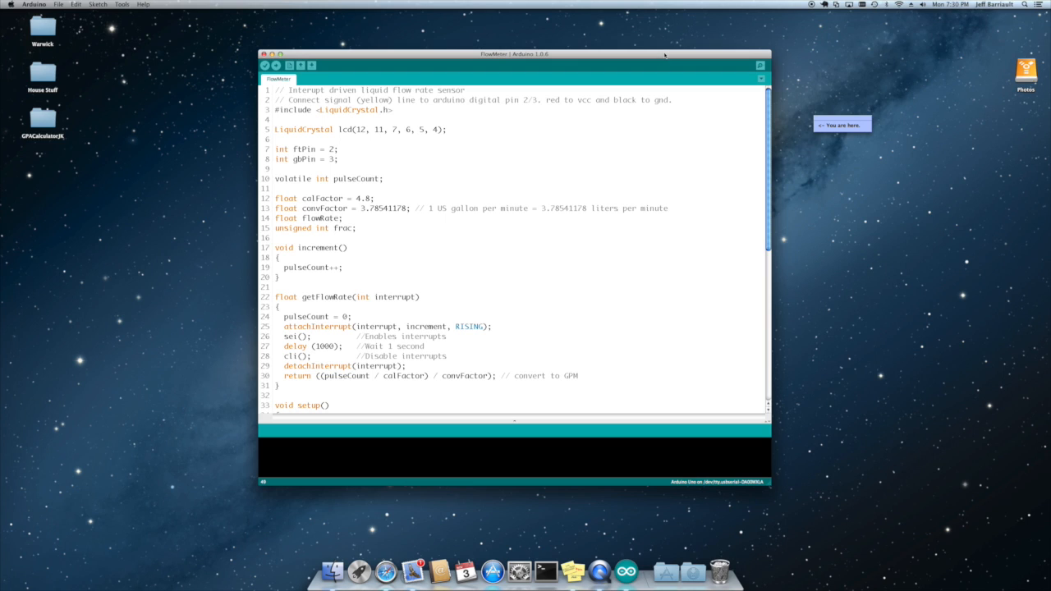
mouse_move(302, 19)
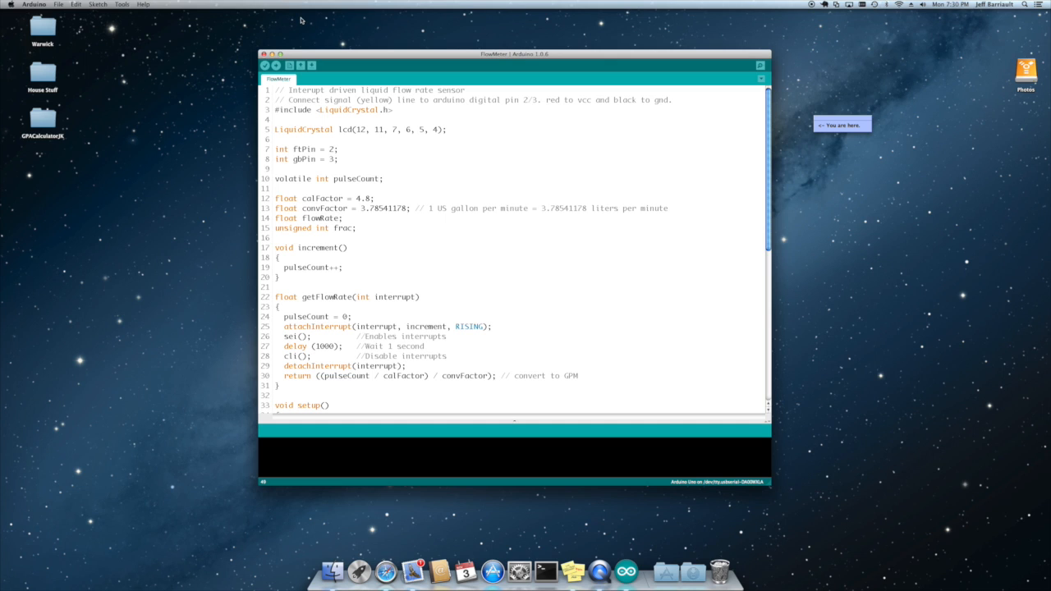